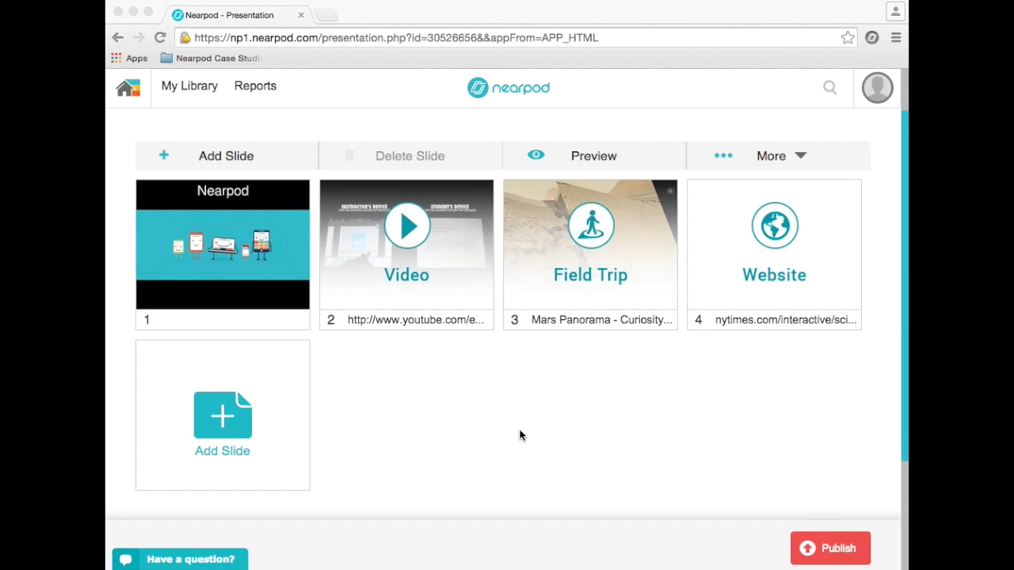
pyautogui.moveTo(399, 384)
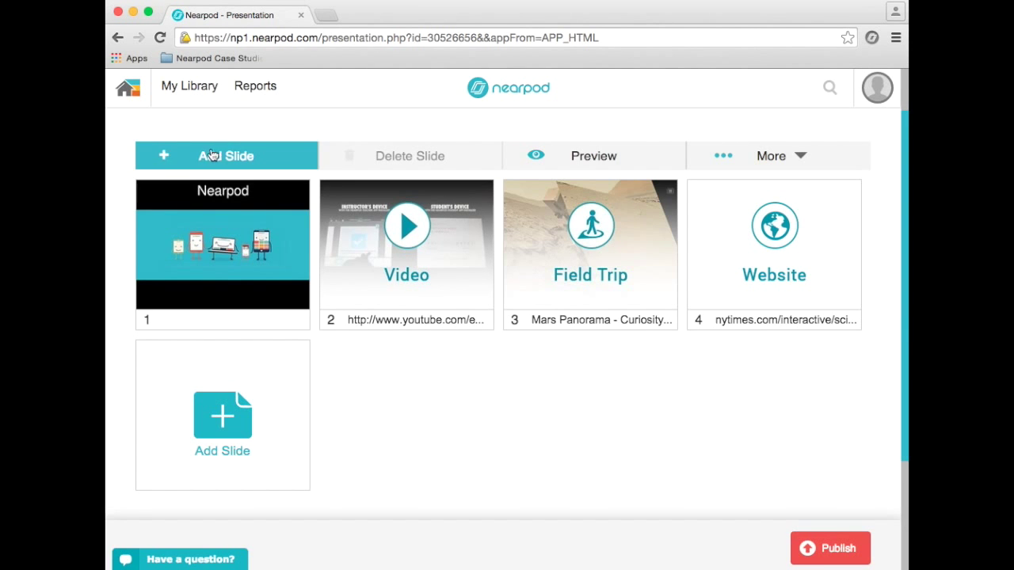
# Add a new open-ended question slide and place the cursor in its empty question field
pyautogui.click(226, 155)
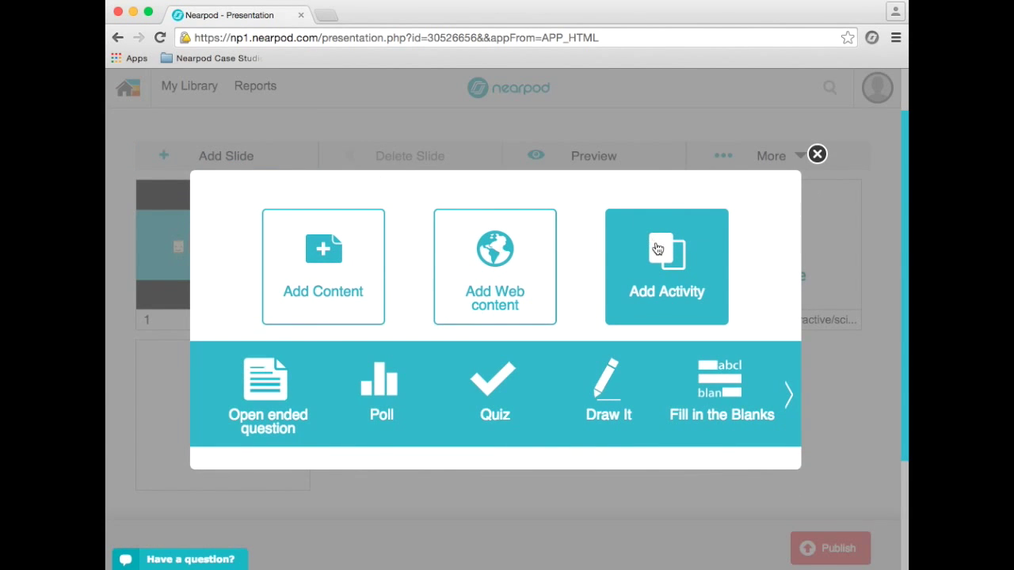
pyautogui.click(267, 392)
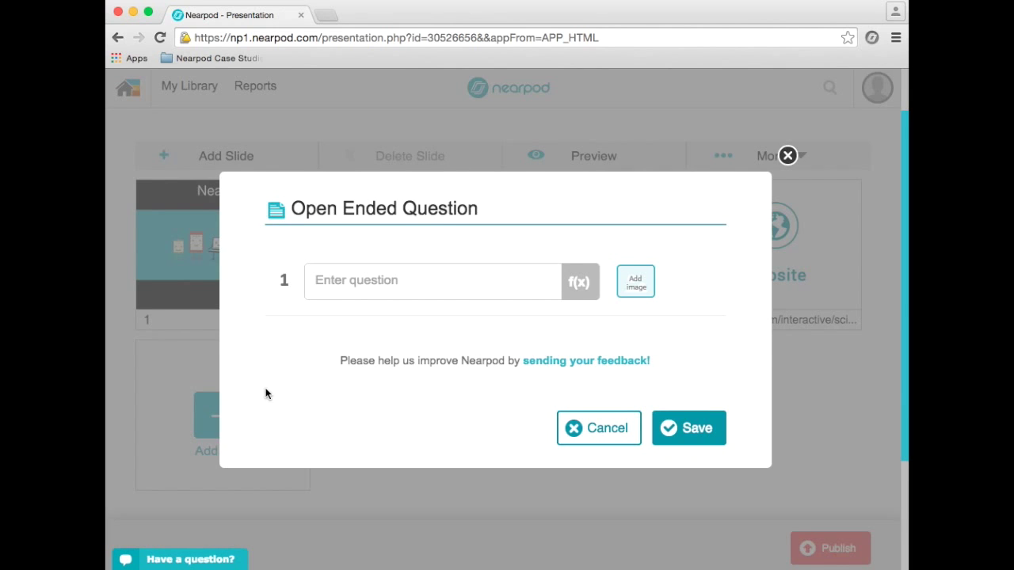
pyautogui.click(434, 281)
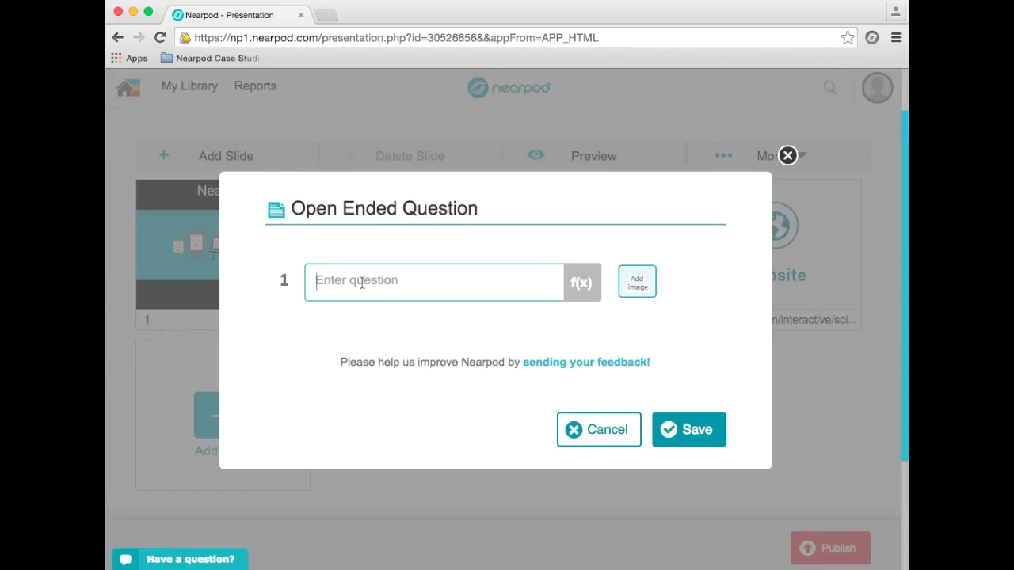
# Enter the question "How are Mars' features similar to Earth's? How are they different?"
pyautogui.write("How are Mars' features similar to Earths? How are they different?")
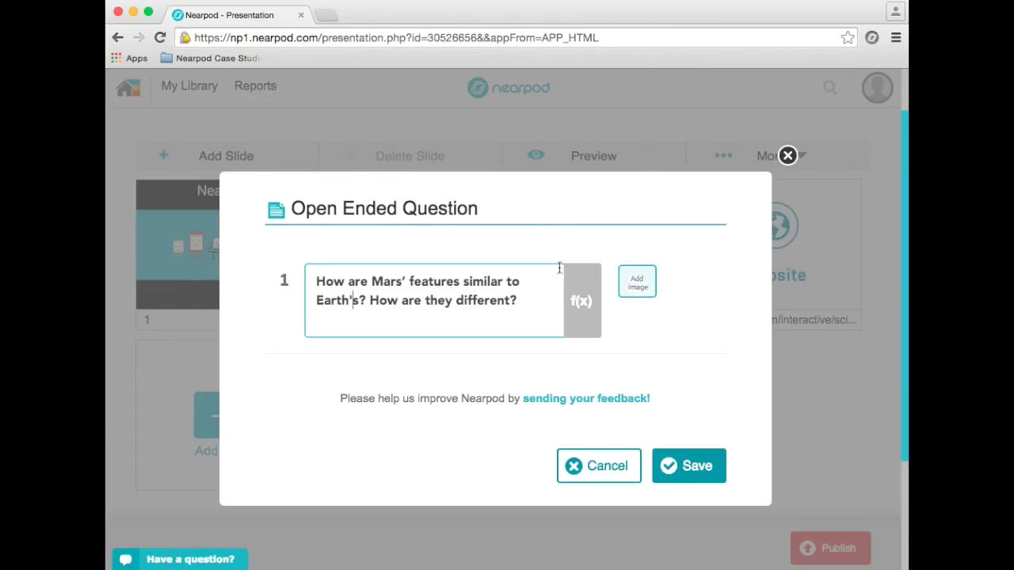
pyautogui.moveTo(637, 281)
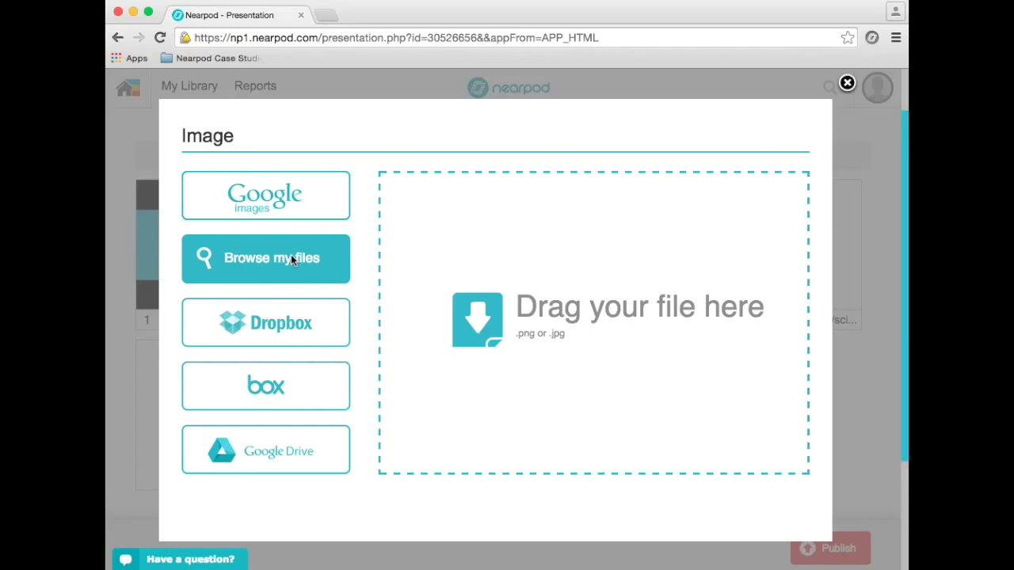
# Attach the Mars surface photo from your files to the question
pyautogui.click(265, 258)
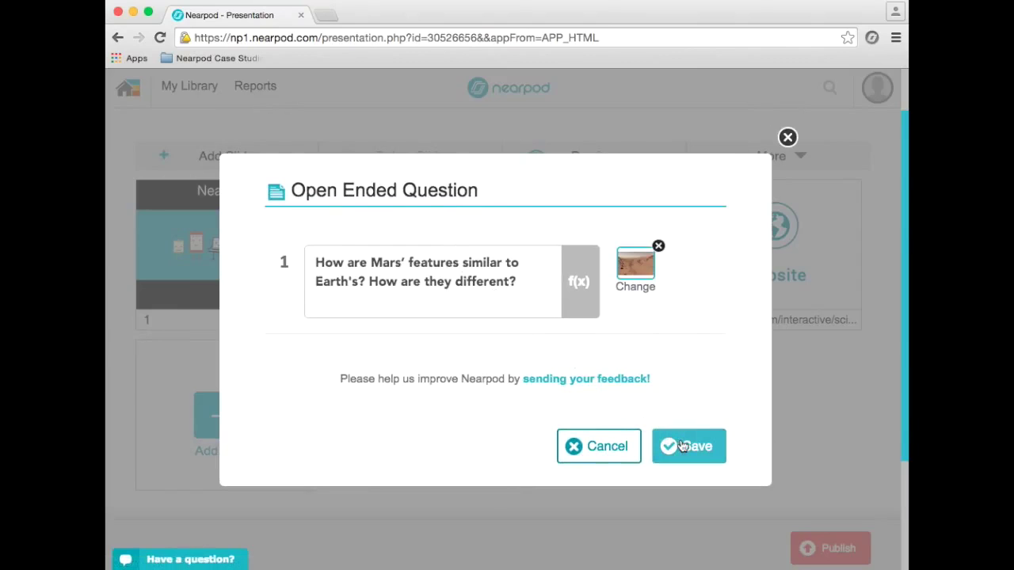
pyautogui.click(688, 446)
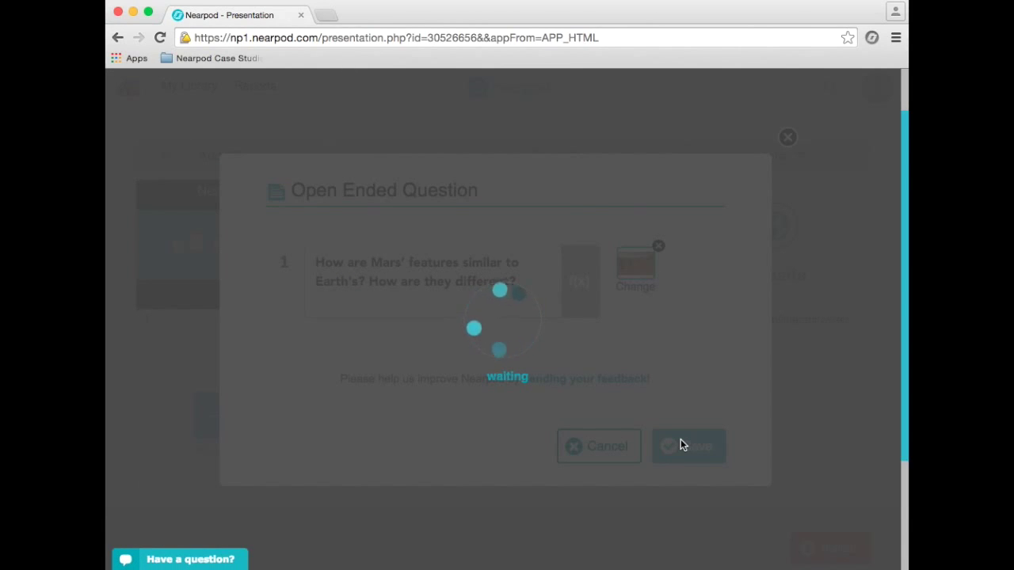
# Save the Mars open-ended question so it appears as slide 5
pyautogui.click(688, 445)
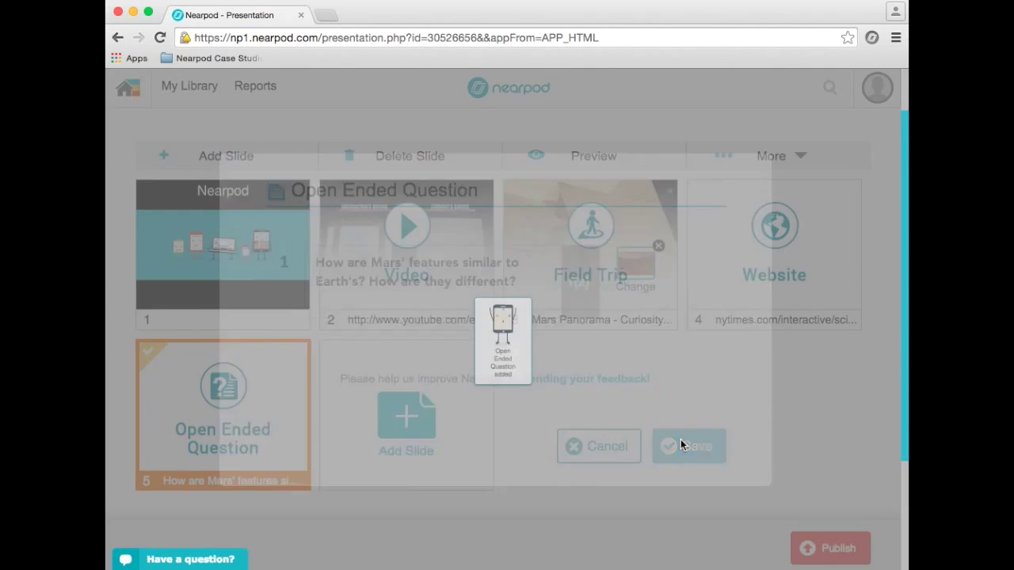
pyautogui.click(688, 446)
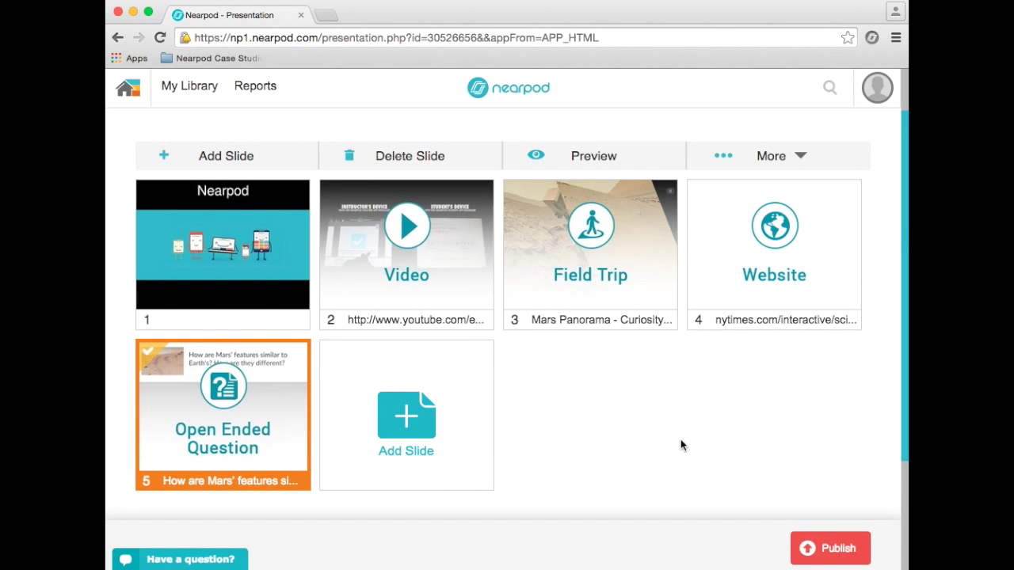